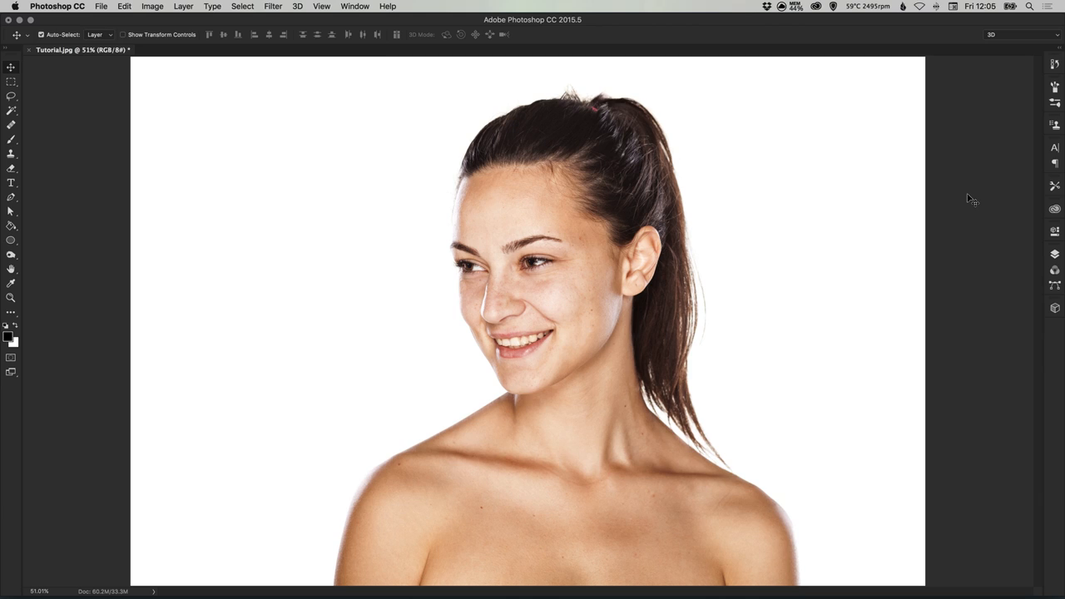
mouse_move(1055, 254)
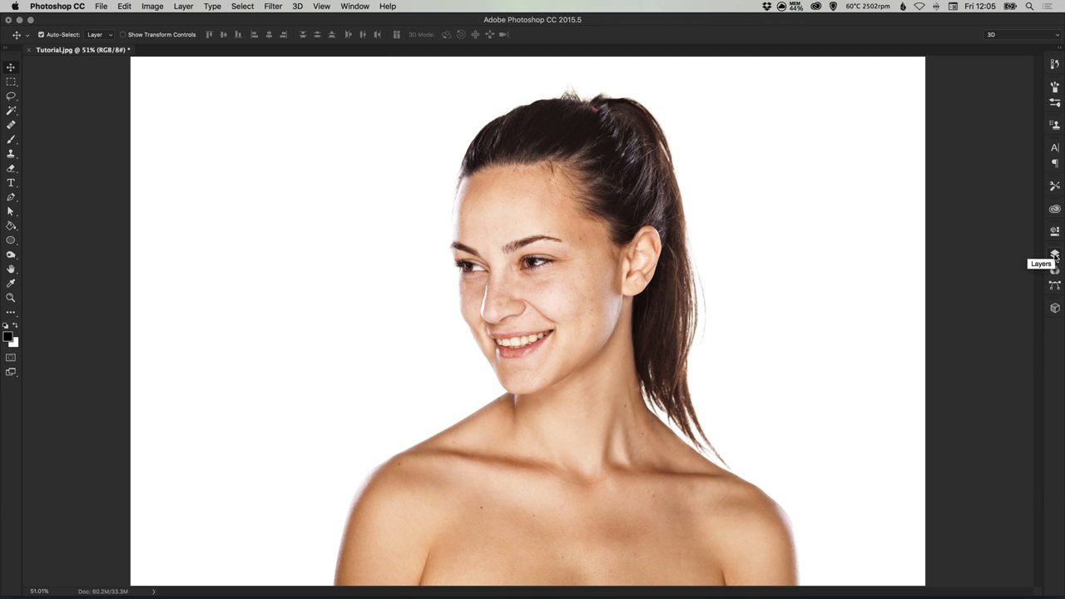
- Open the Layers panel to show Layer 1 above the Background
left_click(1055, 254)
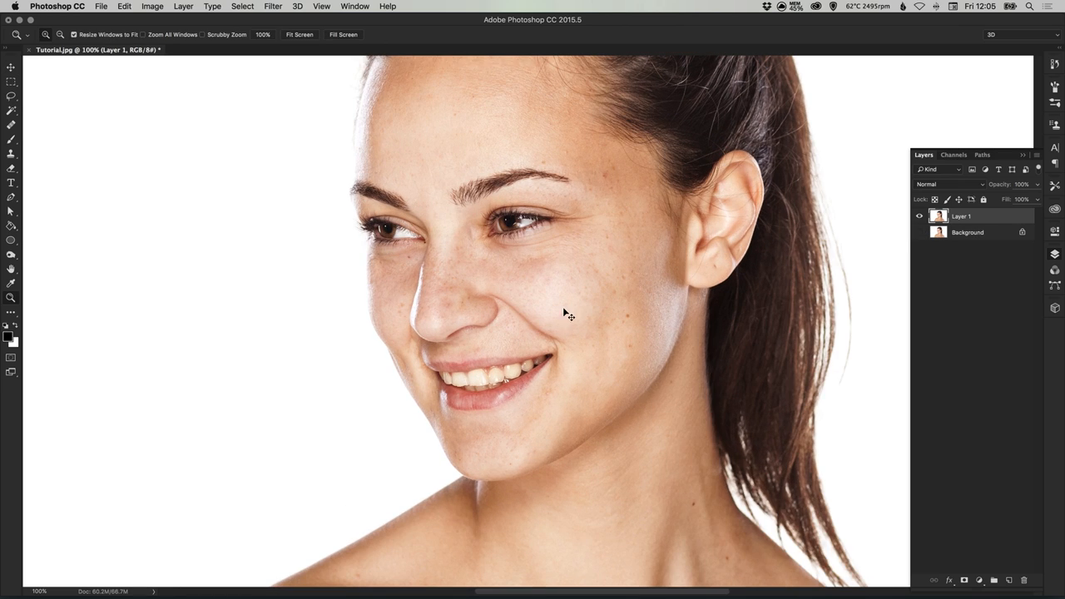
- Select the Spot Healing Brush for removing face and neck blemishes
left_click(12, 124)
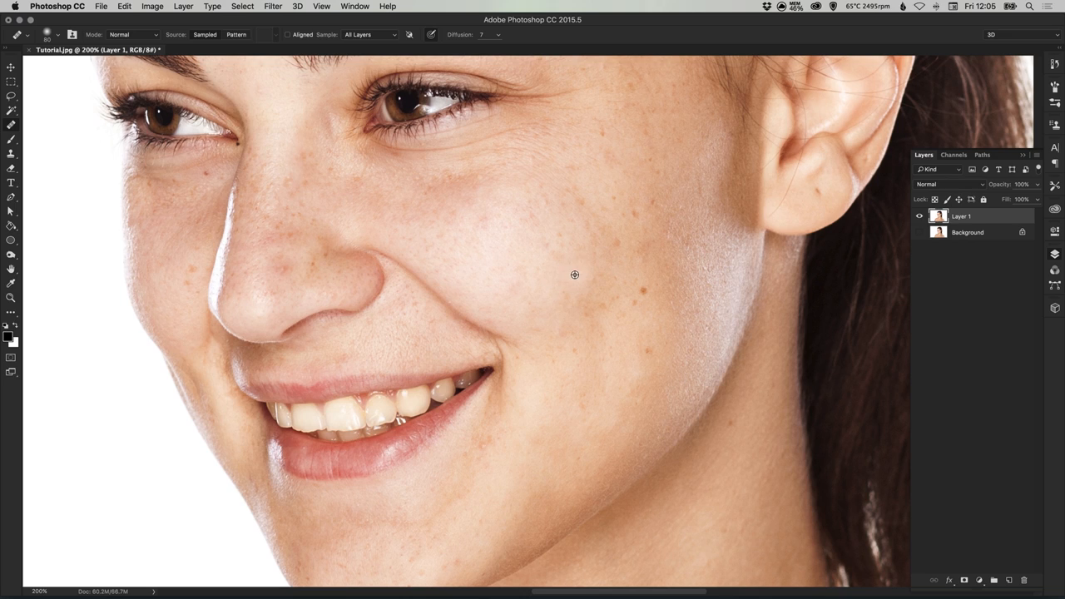
mouse_move(578, 278)
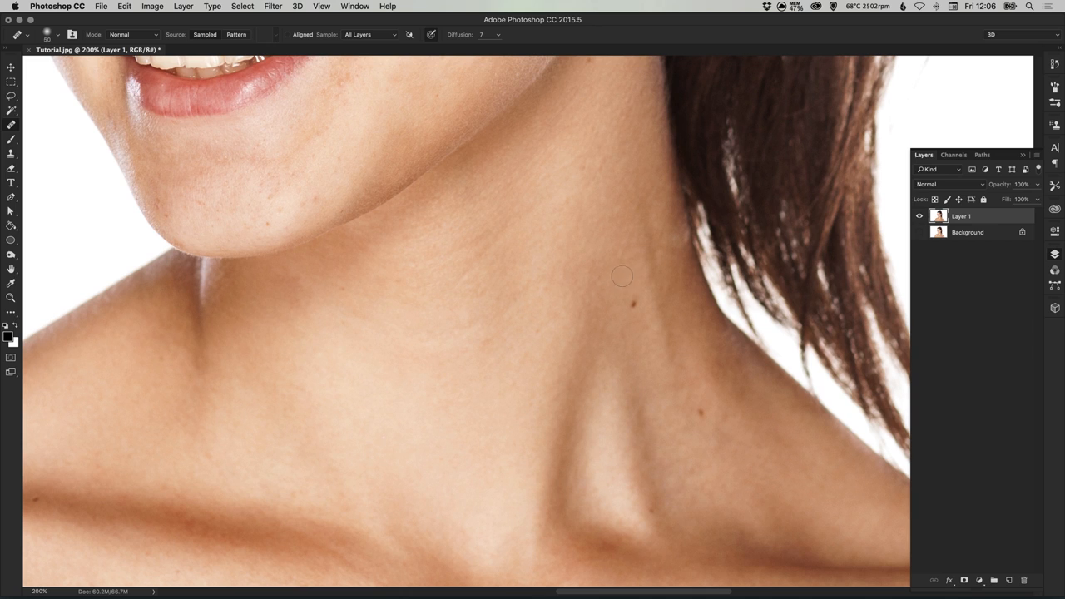
mouse_move(631, 302)
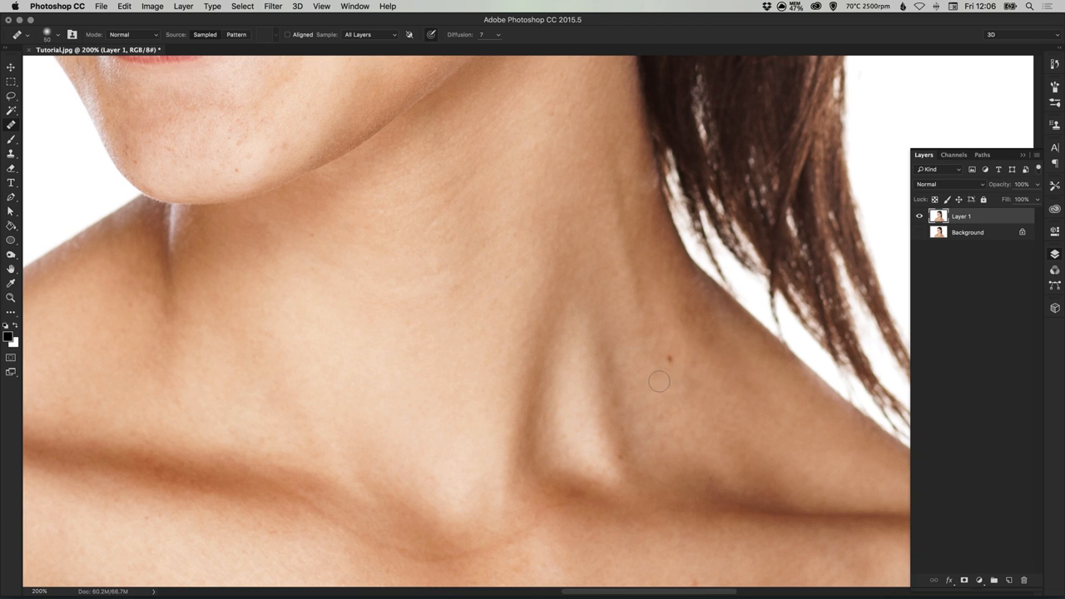
mouse_move(670, 355)
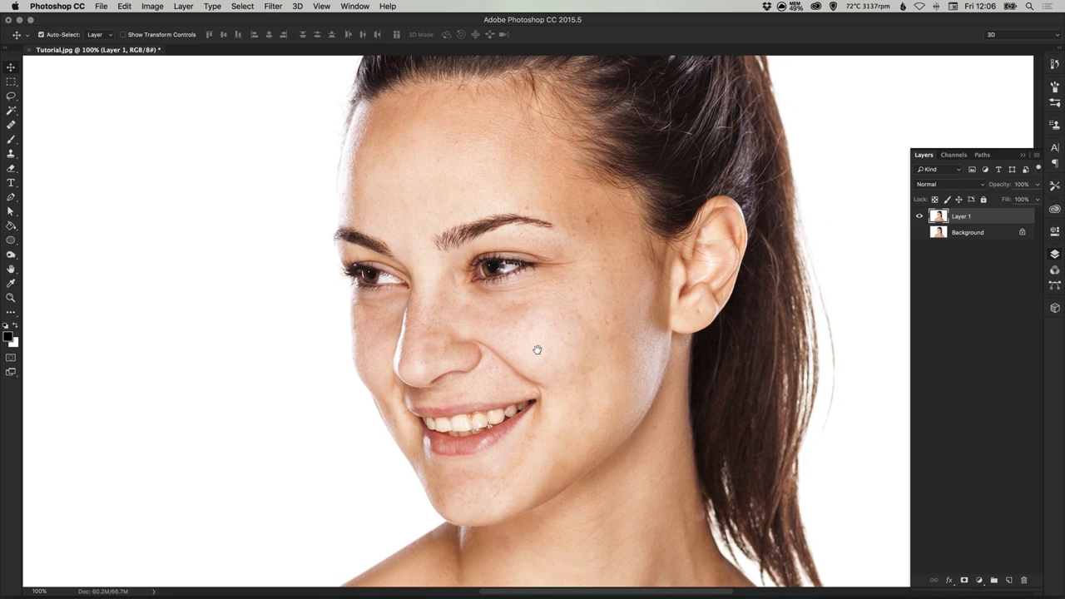
mouse_move(678, 283)
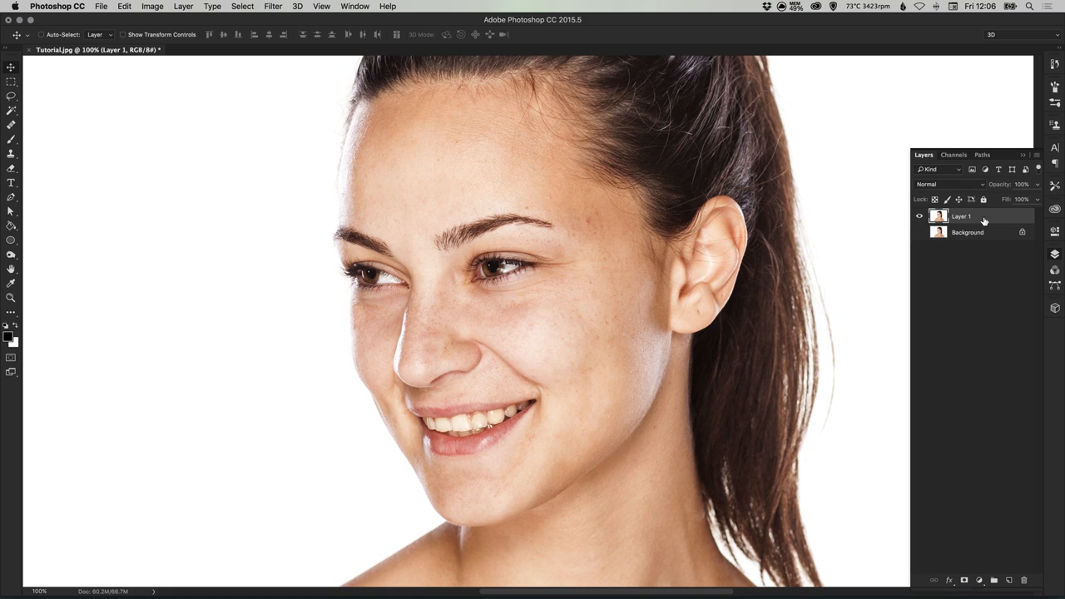
- Duplicate Layer 1 with Cmd+J and set the copy's blend mode to Overlay
key("cmd+j")
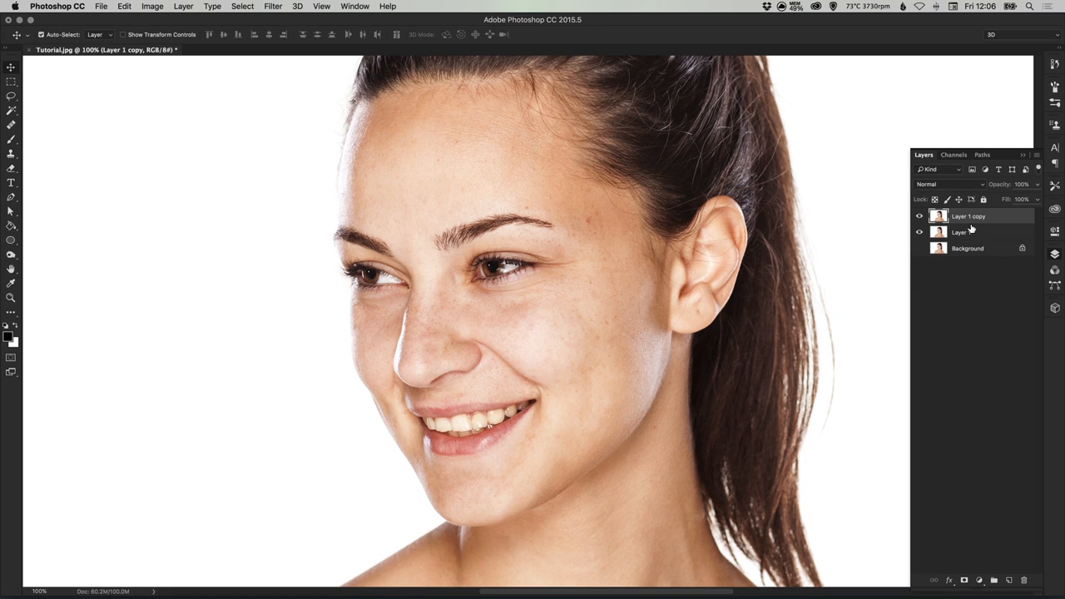
mouse_move(944, 185)
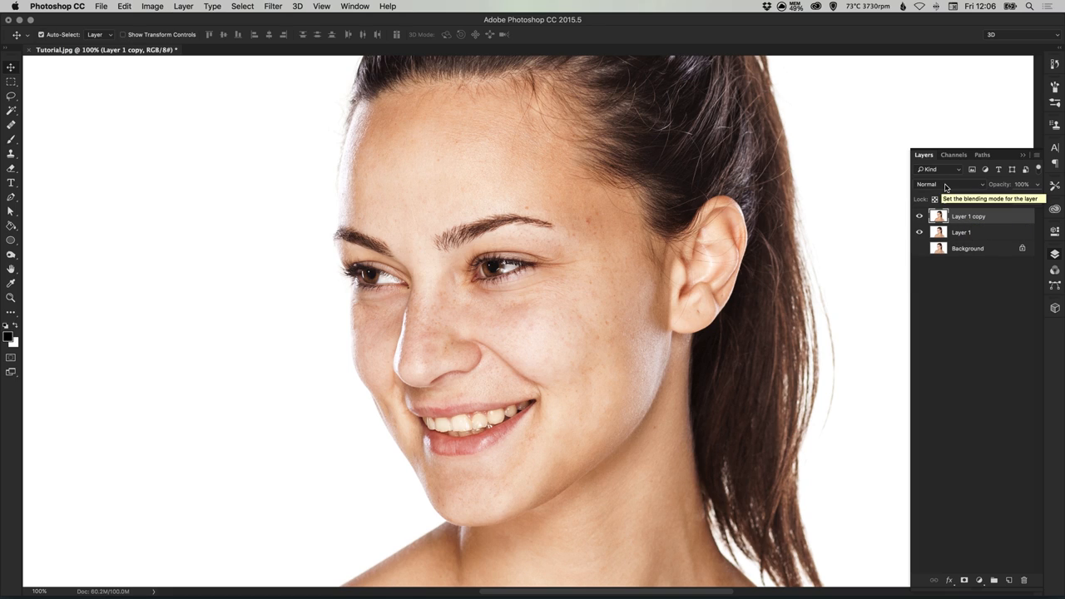
left_click(949, 183)
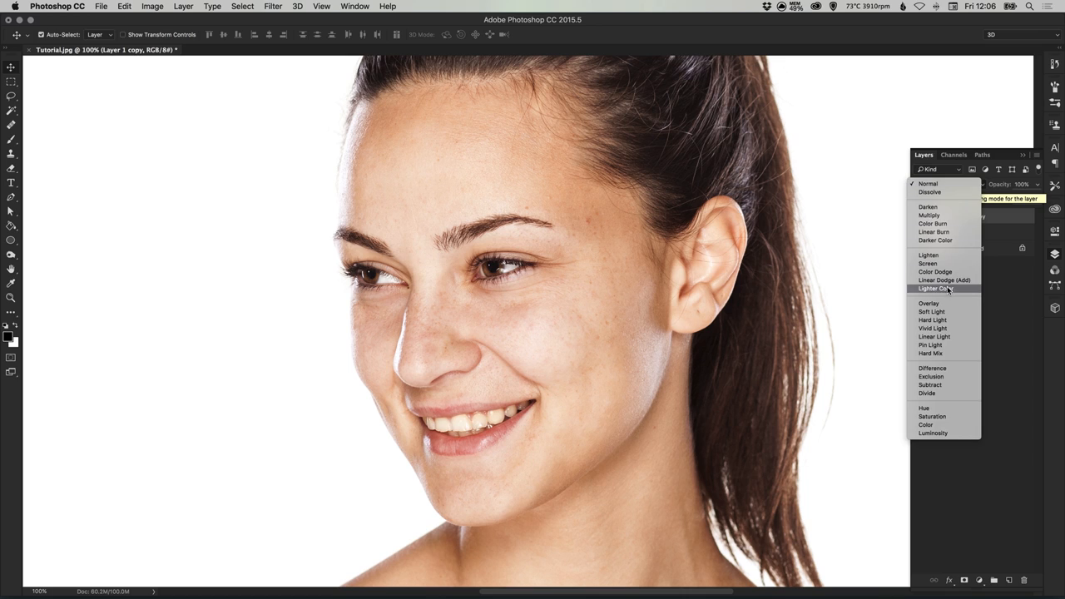
left_click(929, 303)
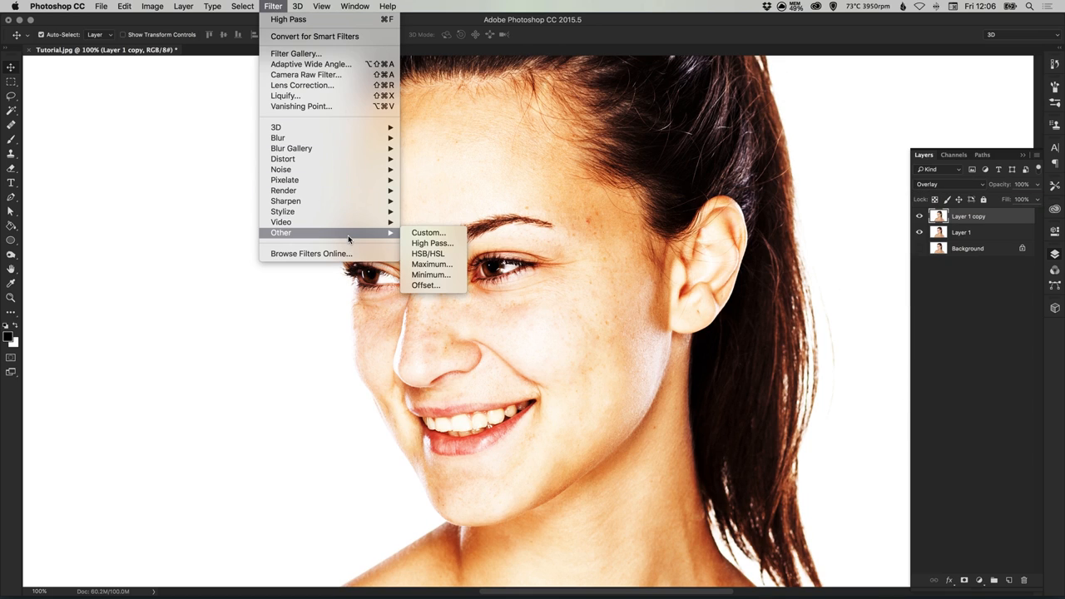
- Apply a High Pass filter with a 20-pixel radius to Layer 1 copy
left_click(432, 243)
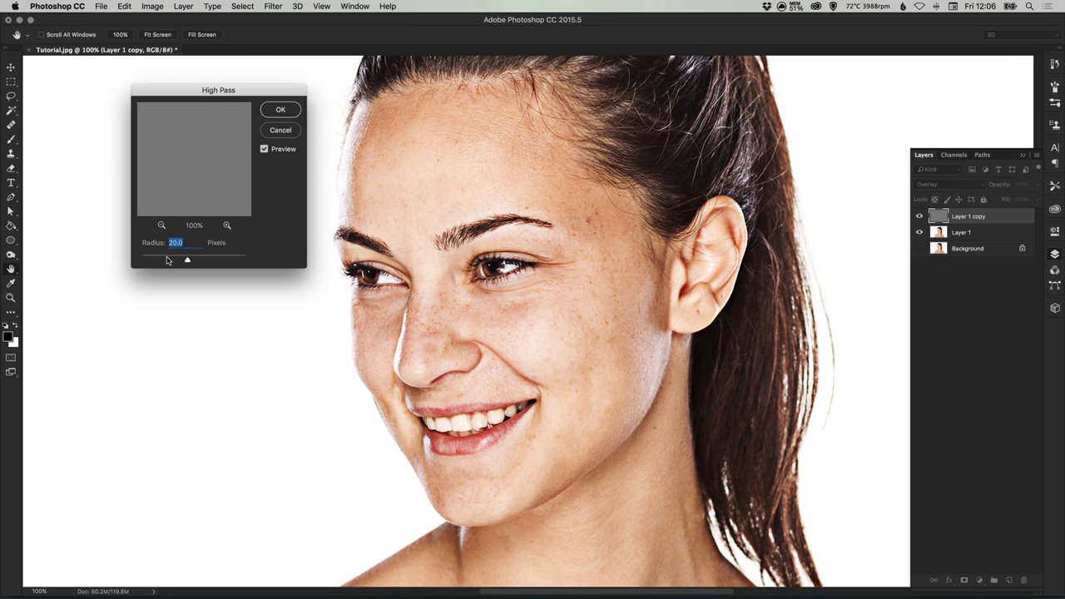
left_click_drag(187, 259, 180, 257)
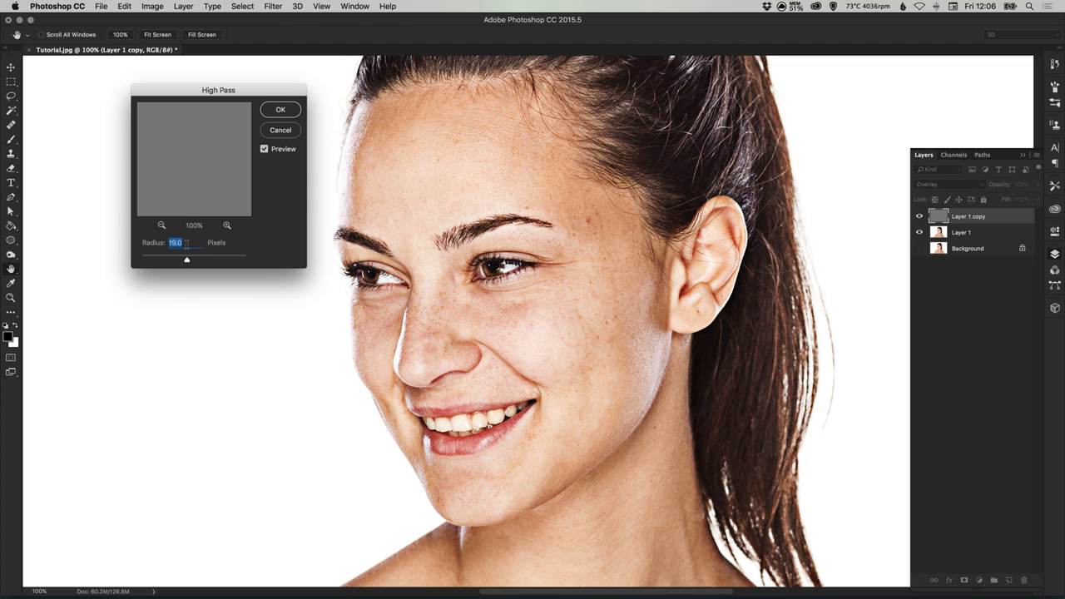
type("20")
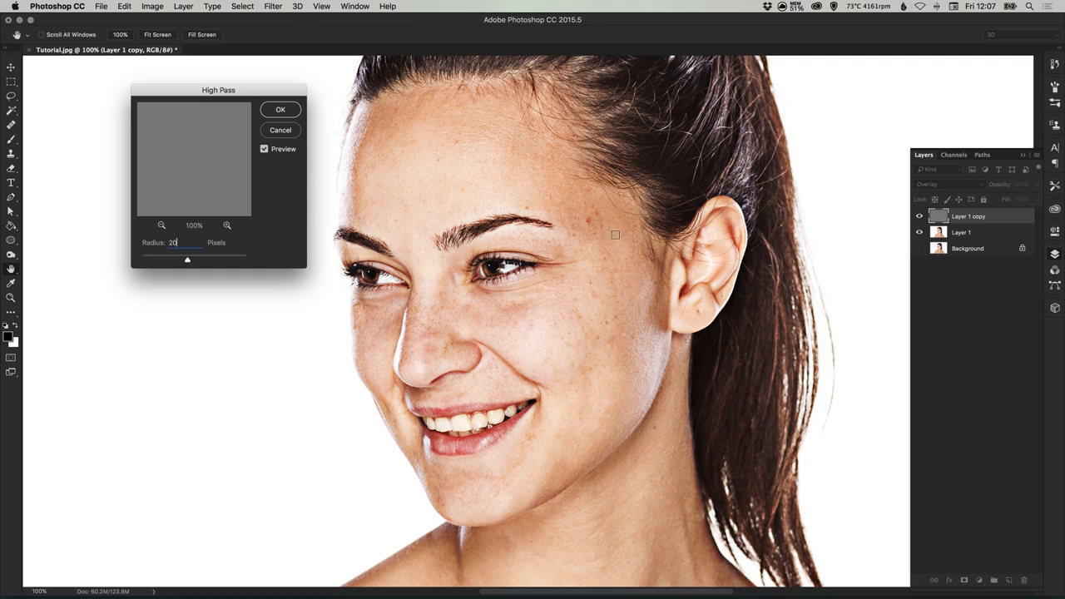
mouse_move(432, 362)
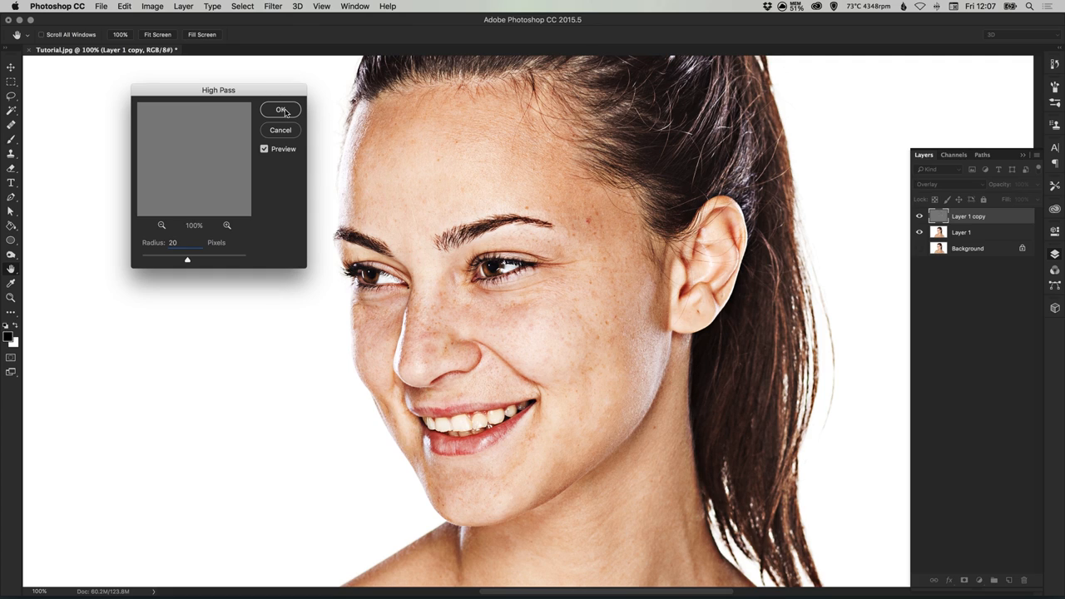
left_click(281, 109)
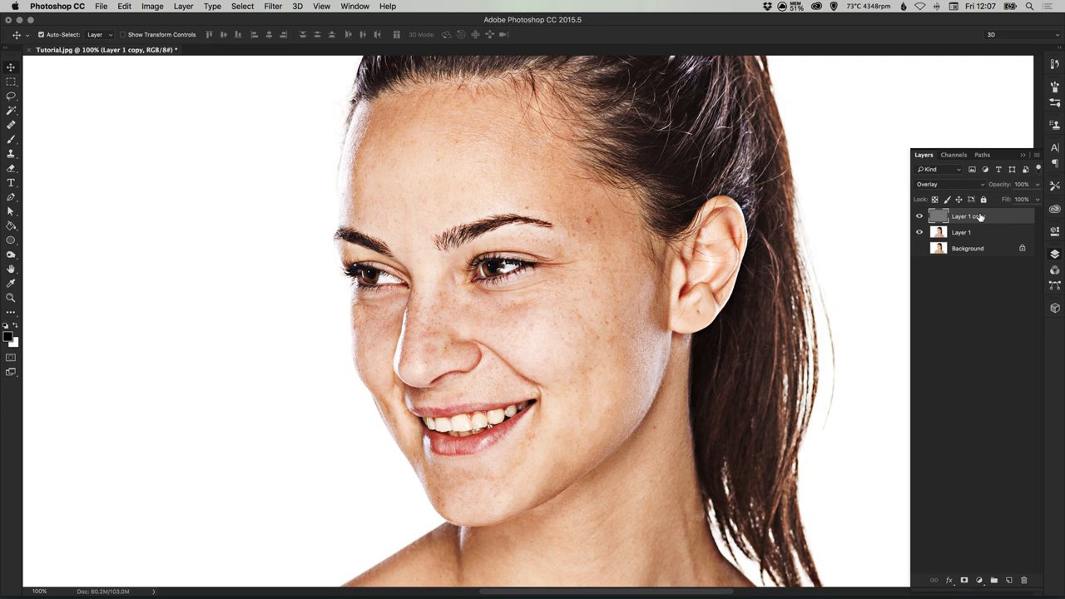
mouse_move(970, 216)
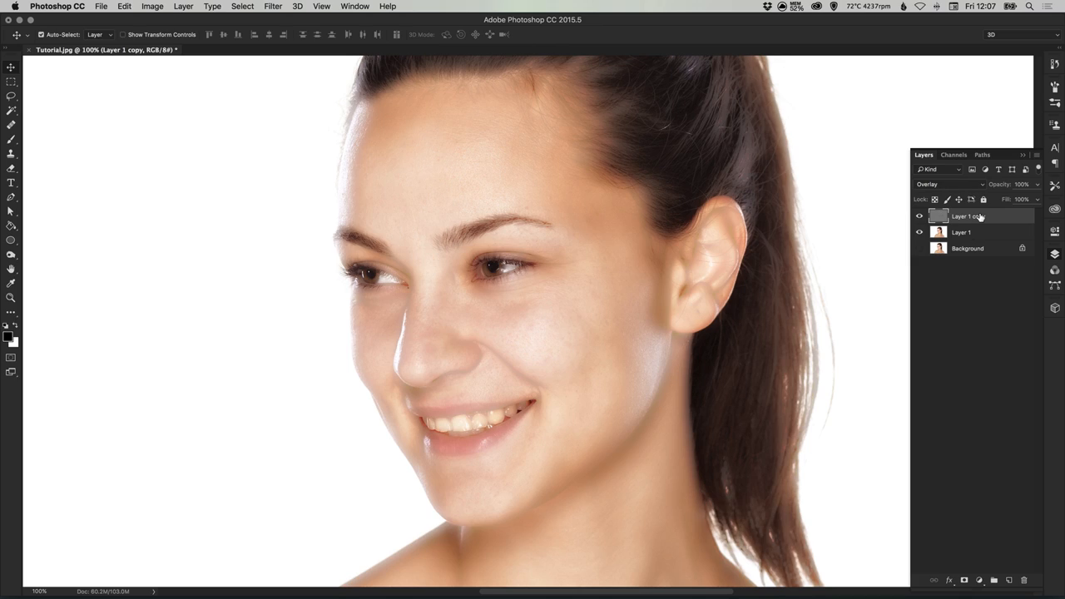
mouse_move(799, 237)
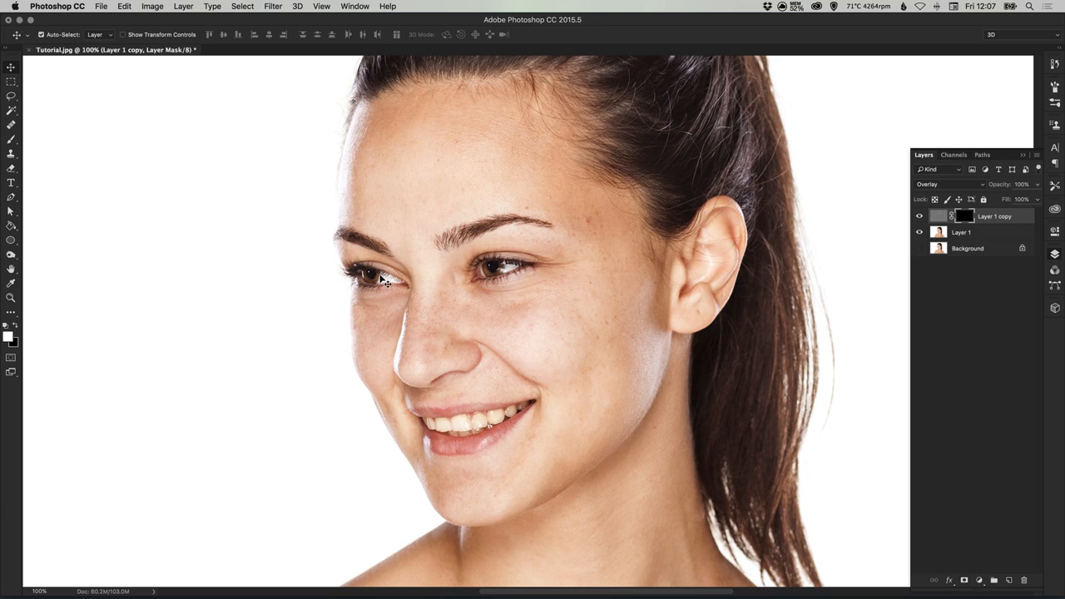
mouse_move(560, 388)
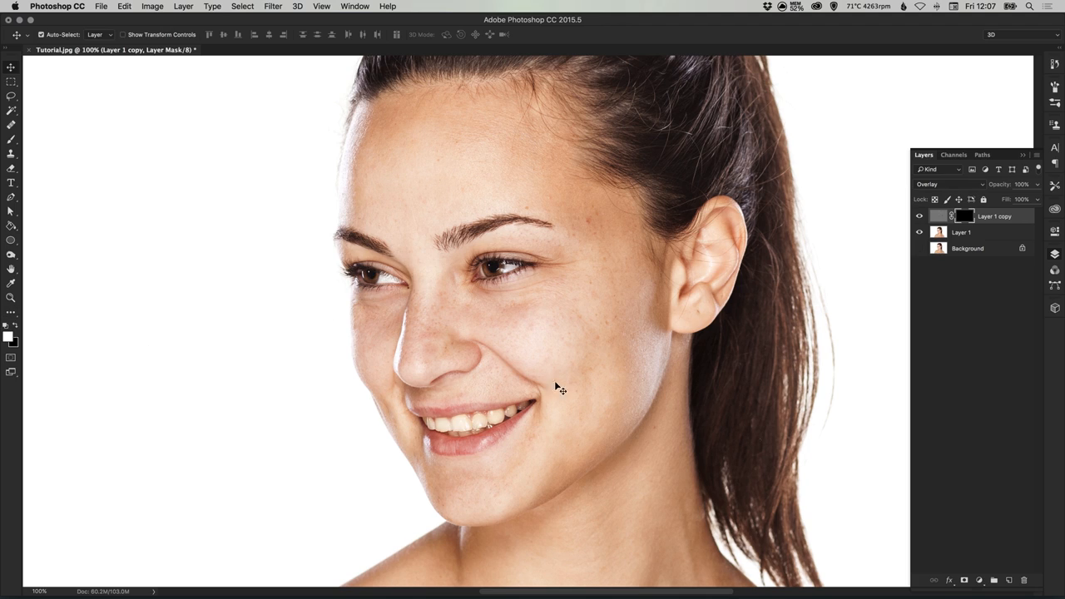
mouse_move(10, 338)
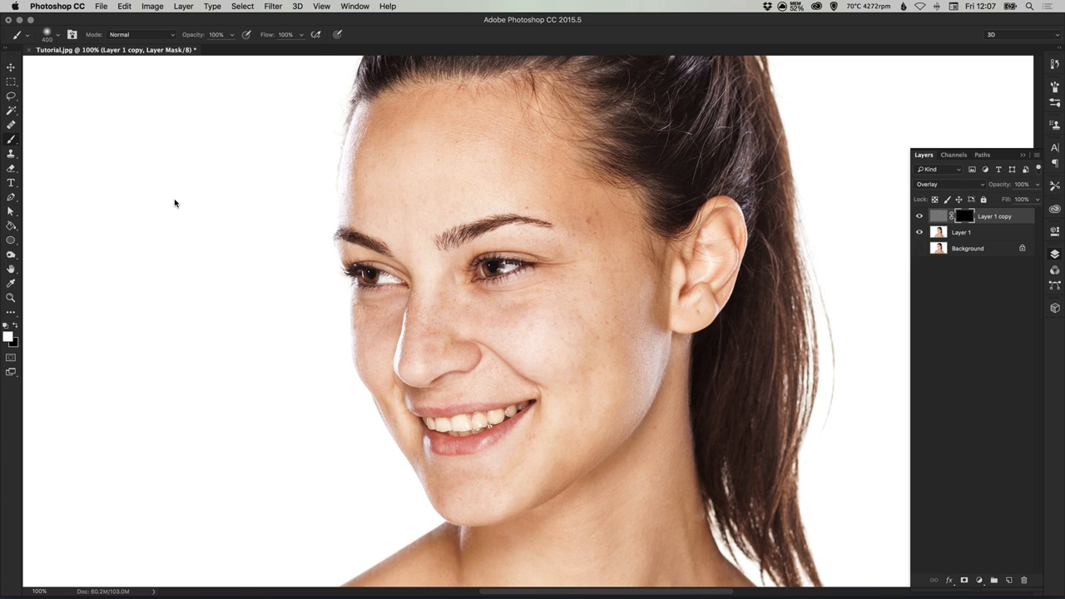
- Pick the Brush tool and switch to painting white on the mask
left_click(47, 34)
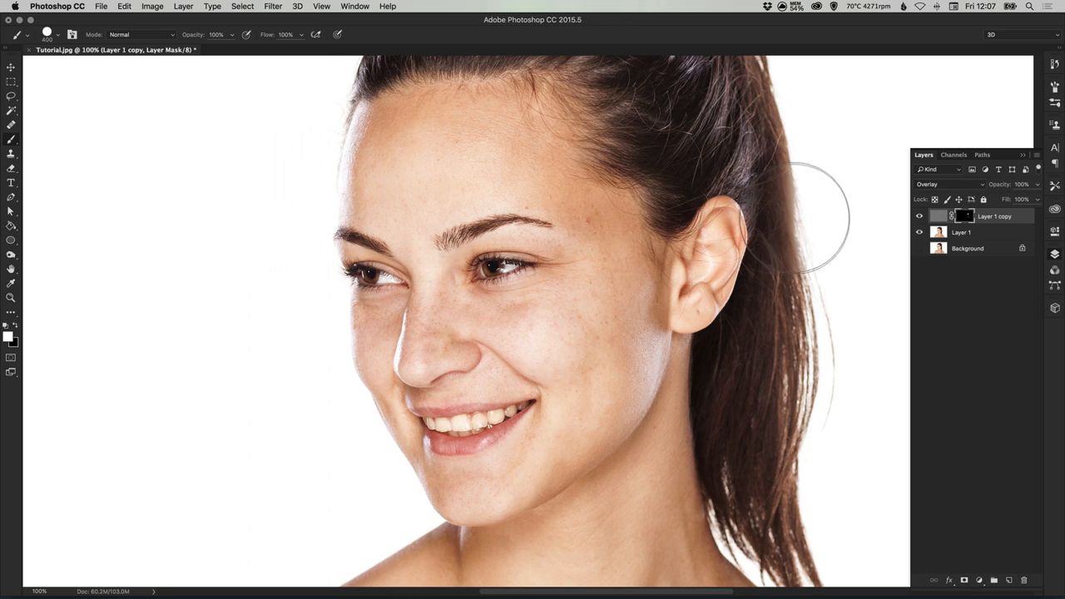
mouse_move(528, 258)
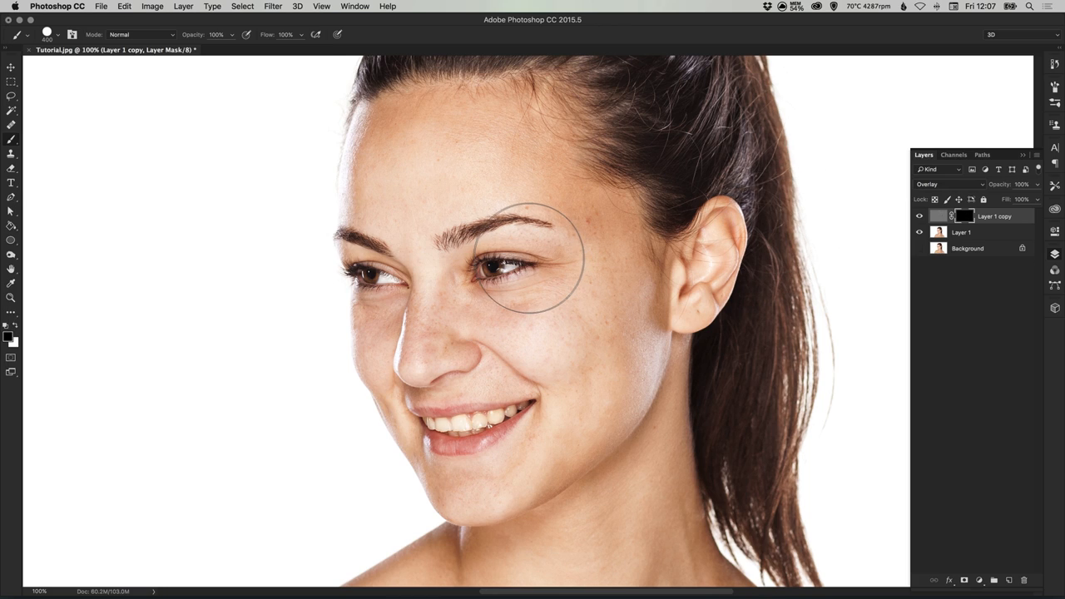
mouse_move(528, 250)
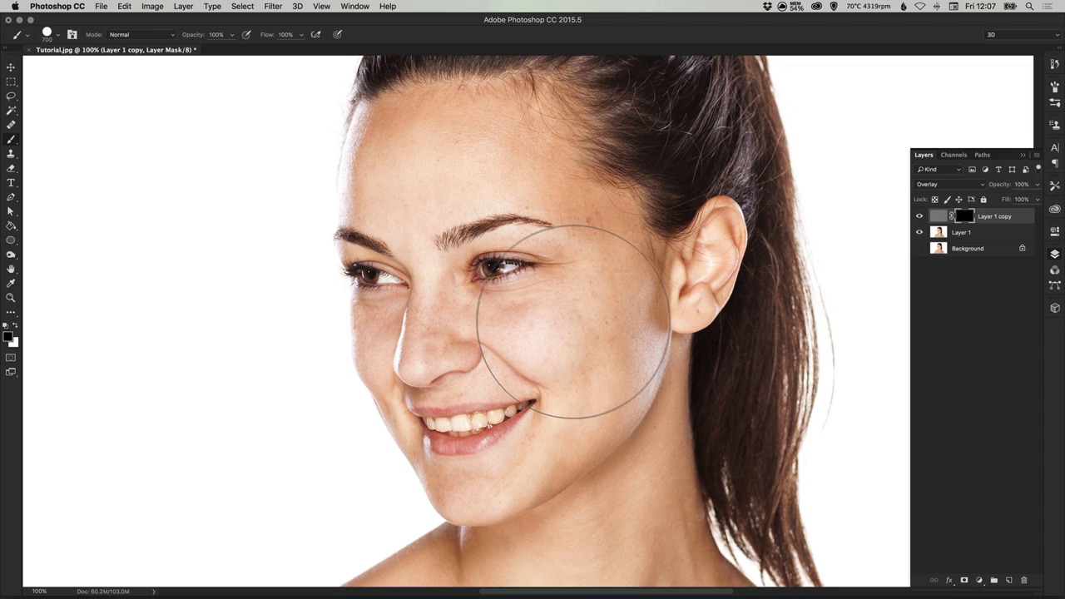
key("[")
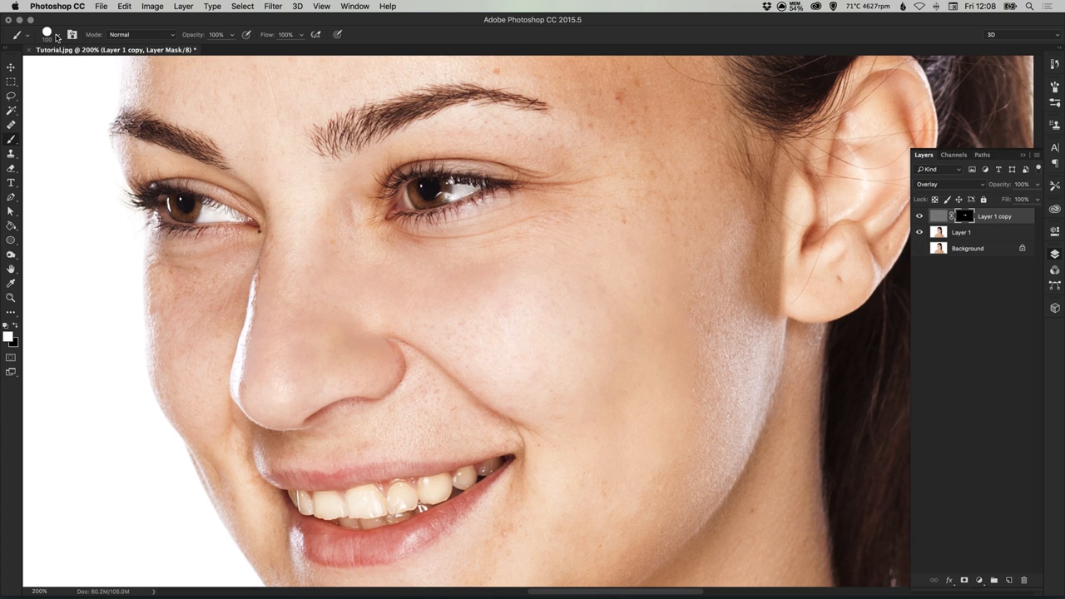
- Paint white on the mask over the cheeks, jaw and nostril crease
left_click(55, 37)
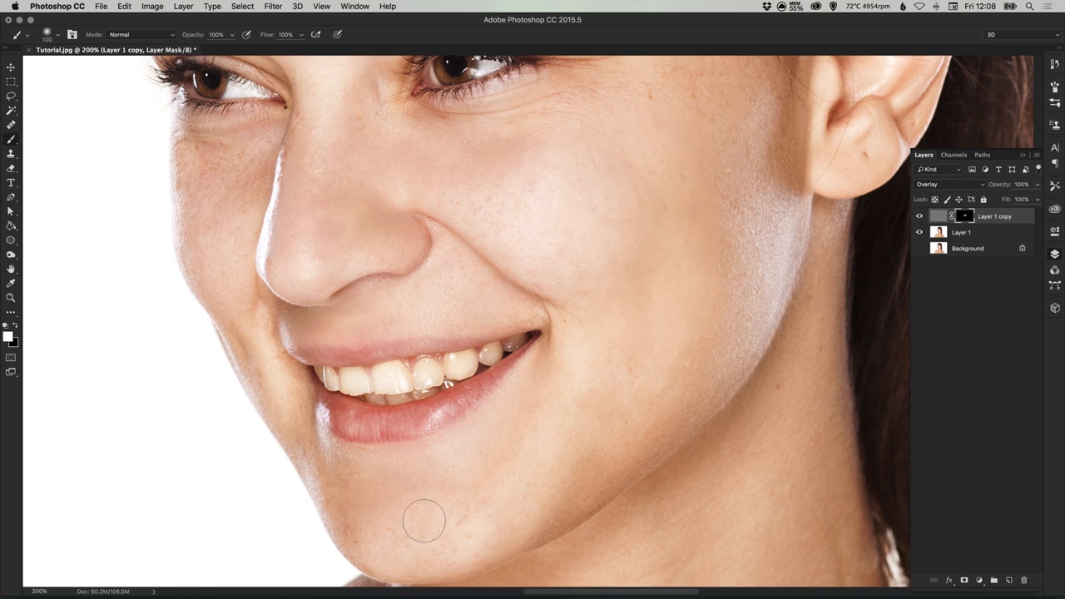
mouse_move(329, 292)
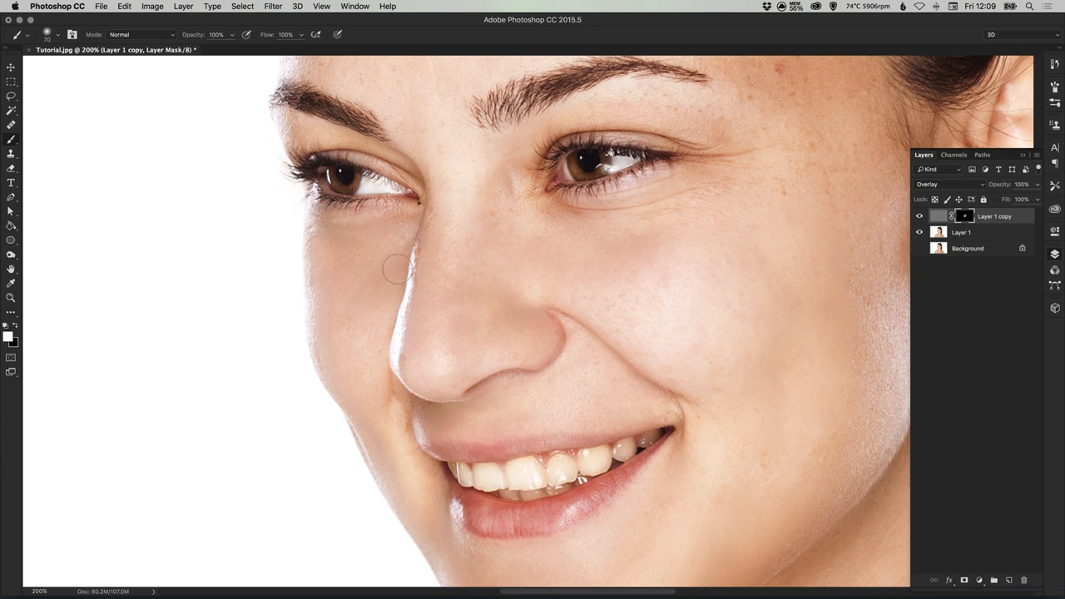
left_click_drag(396, 269, 410, 464)
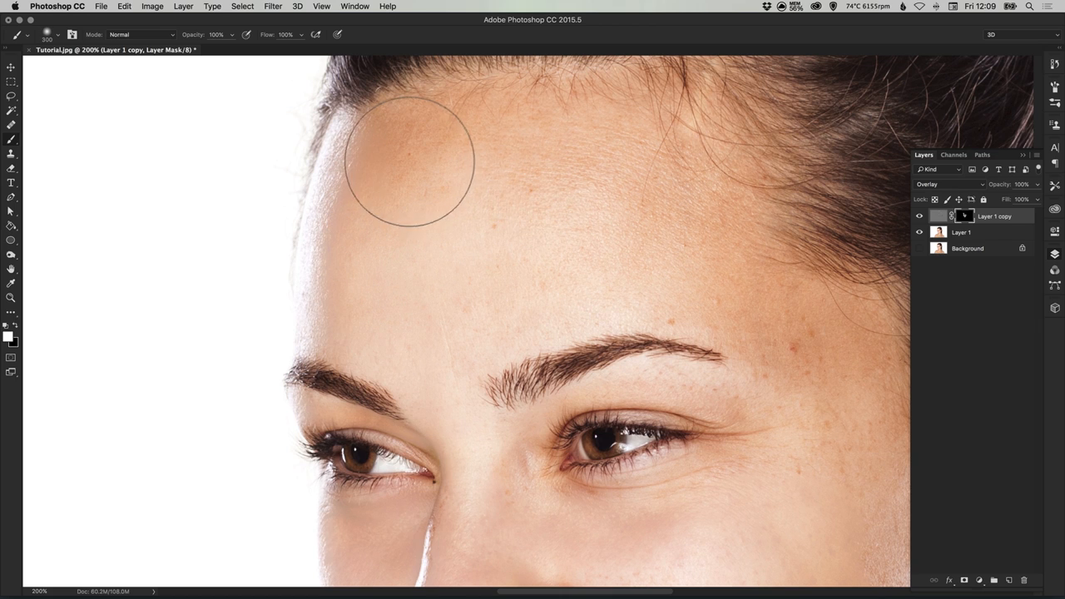
mouse_move(583, 175)
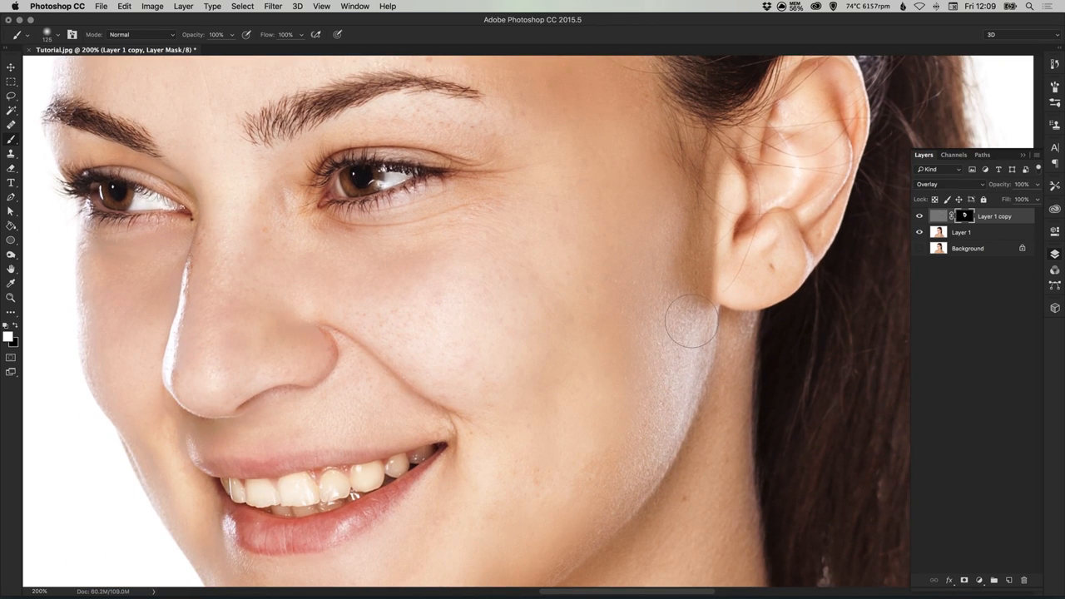
left_click_drag(691, 325, 703, 441)
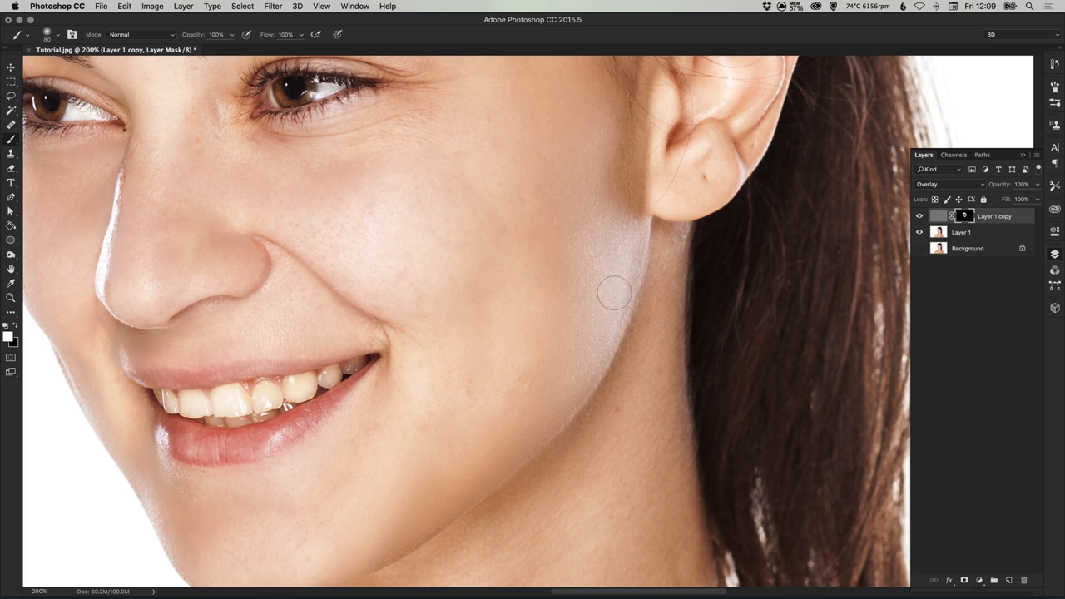
mouse_move(408, 373)
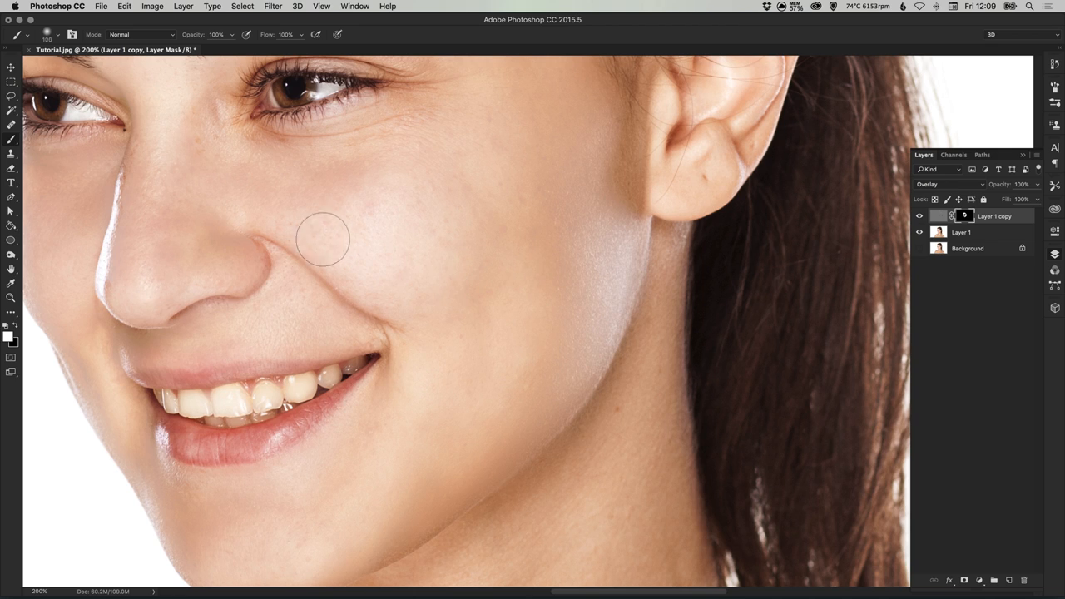
left_click_drag(323, 240, 278, 339)
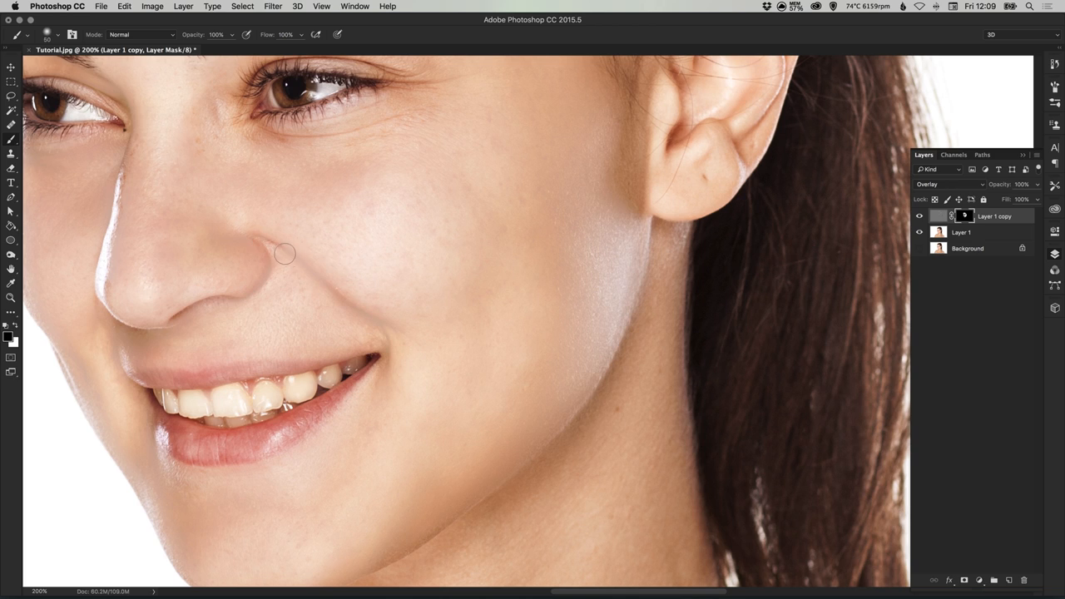
left_click_drag(283, 254, 392, 339)
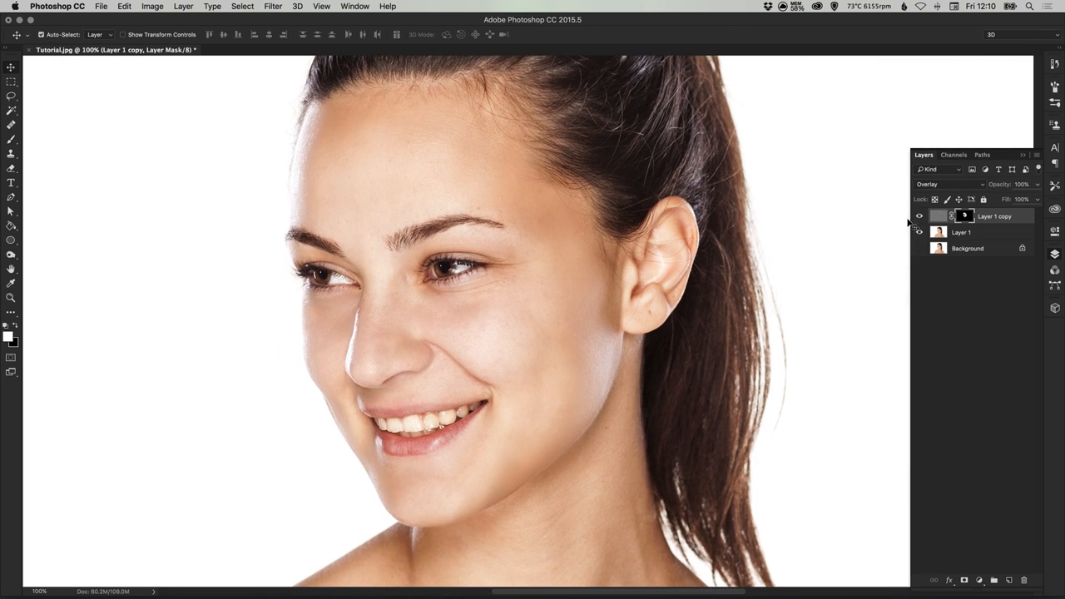
left_click(918, 216)
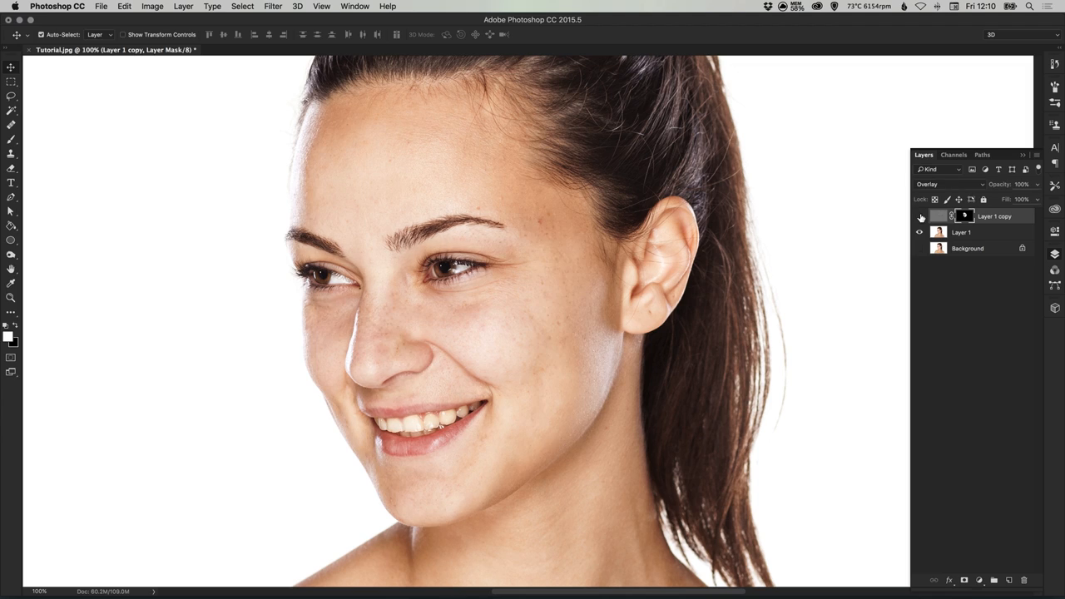
left_click(921, 216)
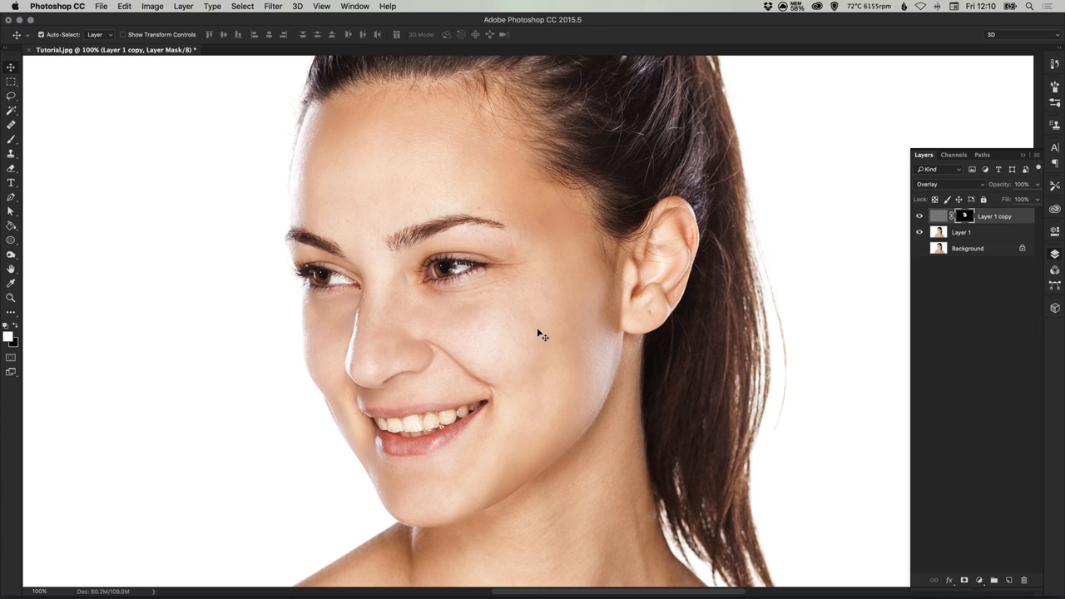
mouse_move(1012, 242)
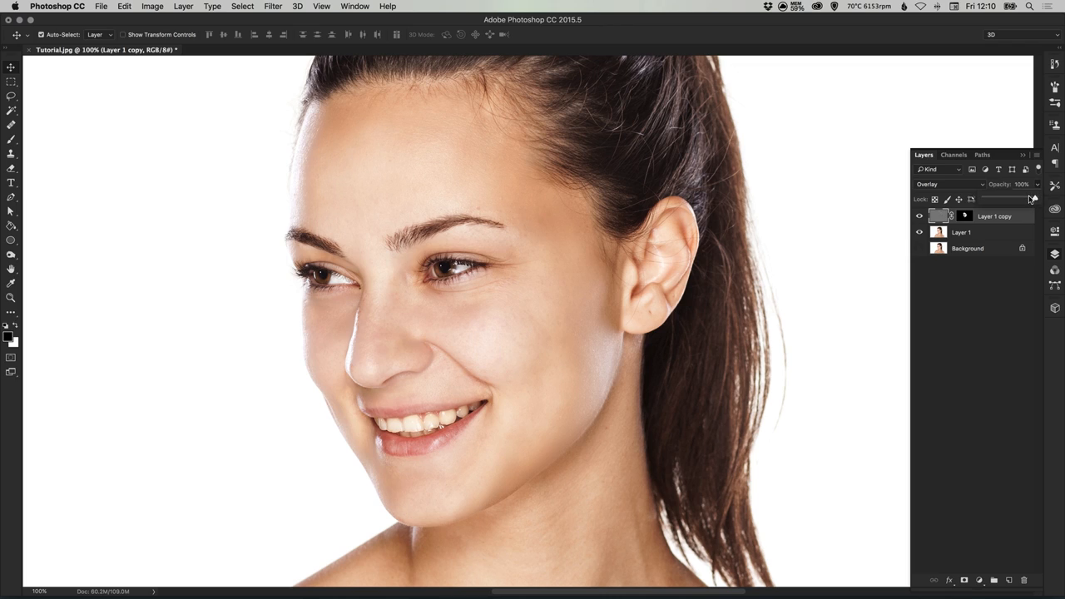
- Set the smoothing layer's opacity to 70%, then hide it to compare
left_click_drag(1031, 200, 1021, 199)
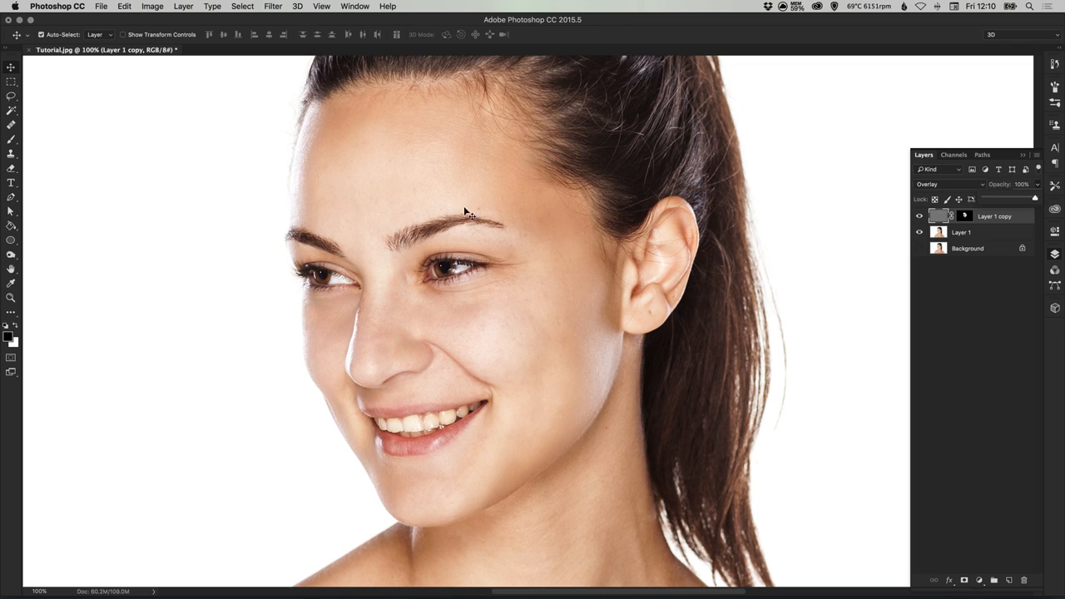
left_click_drag(1038, 199, 1020, 199)
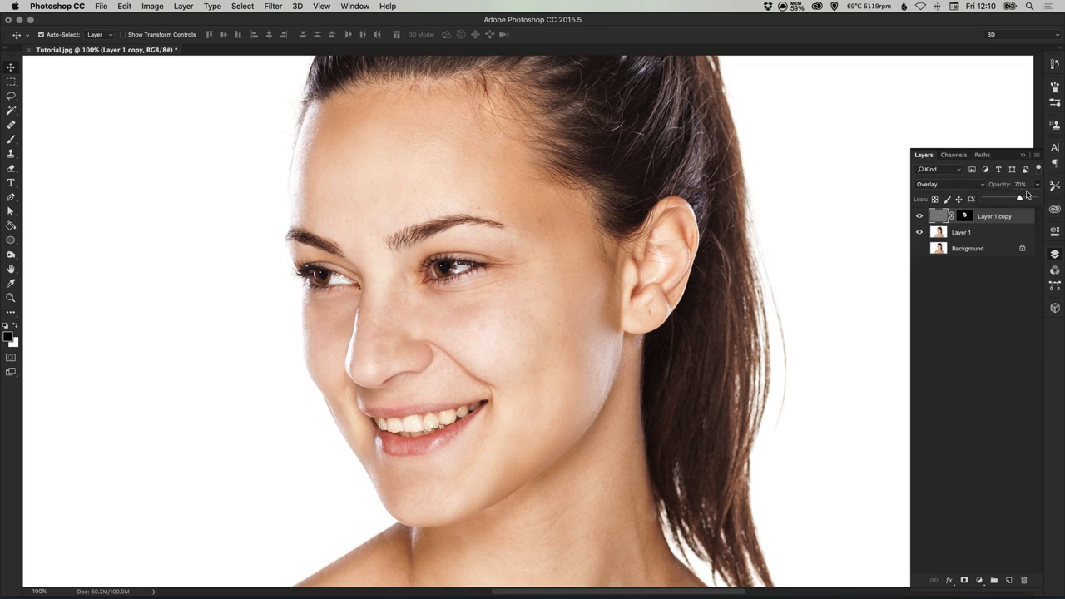
left_click_drag(1020, 198, 1003, 197)
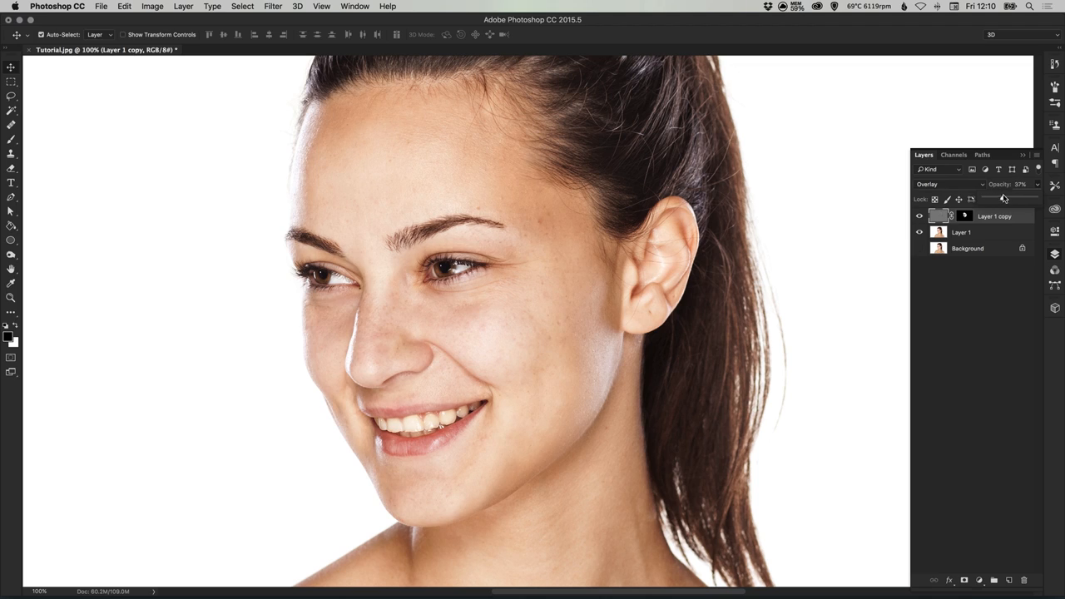
left_click_drag(1003, 198, 1016, 198)
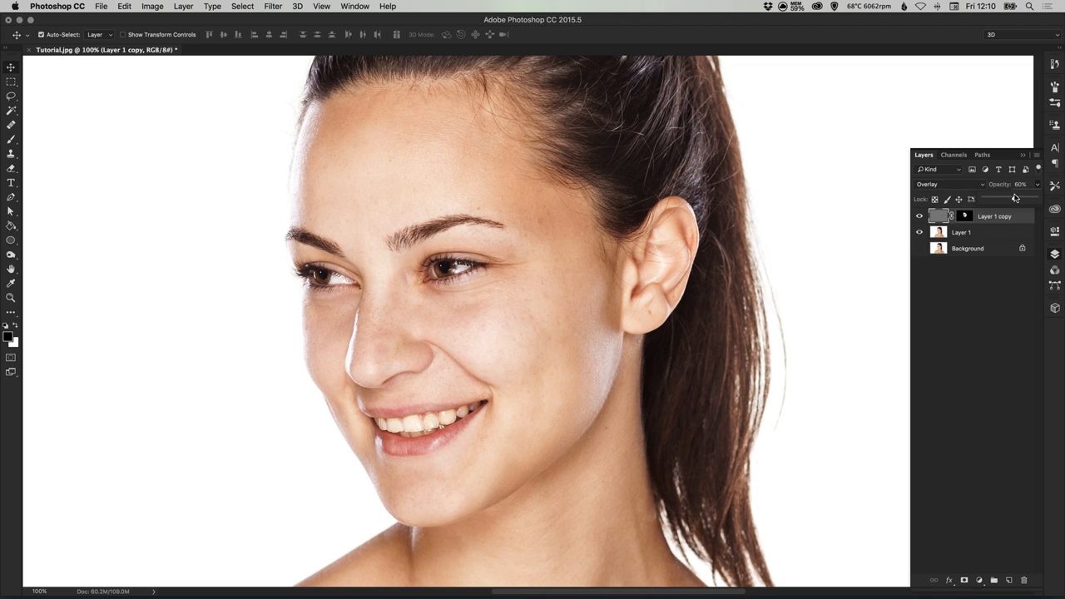
left_click_drag(998, 198, 1019, 198)
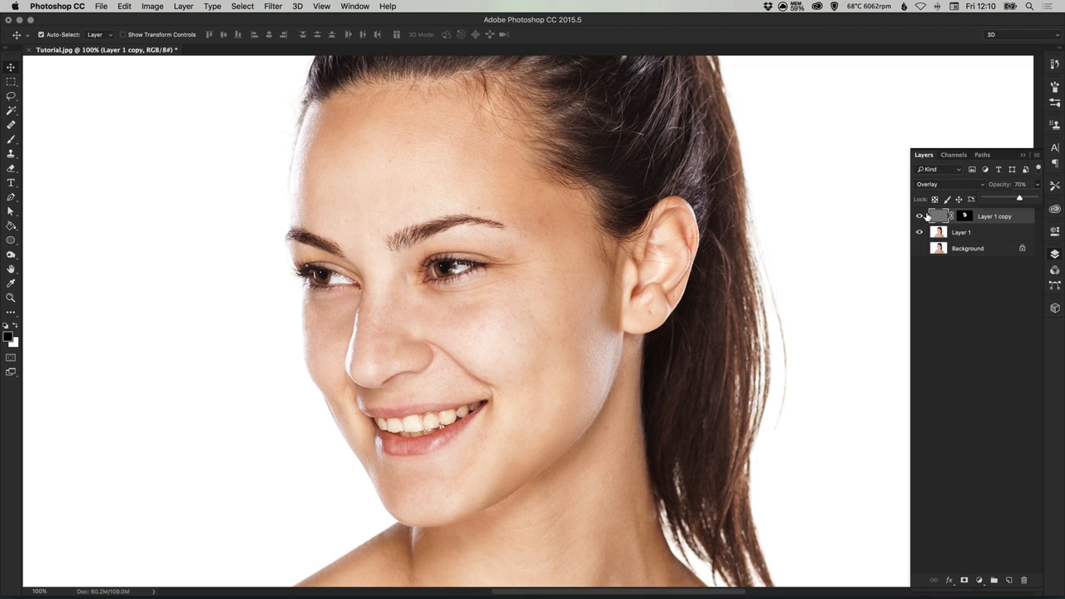
left_click(919, 215)
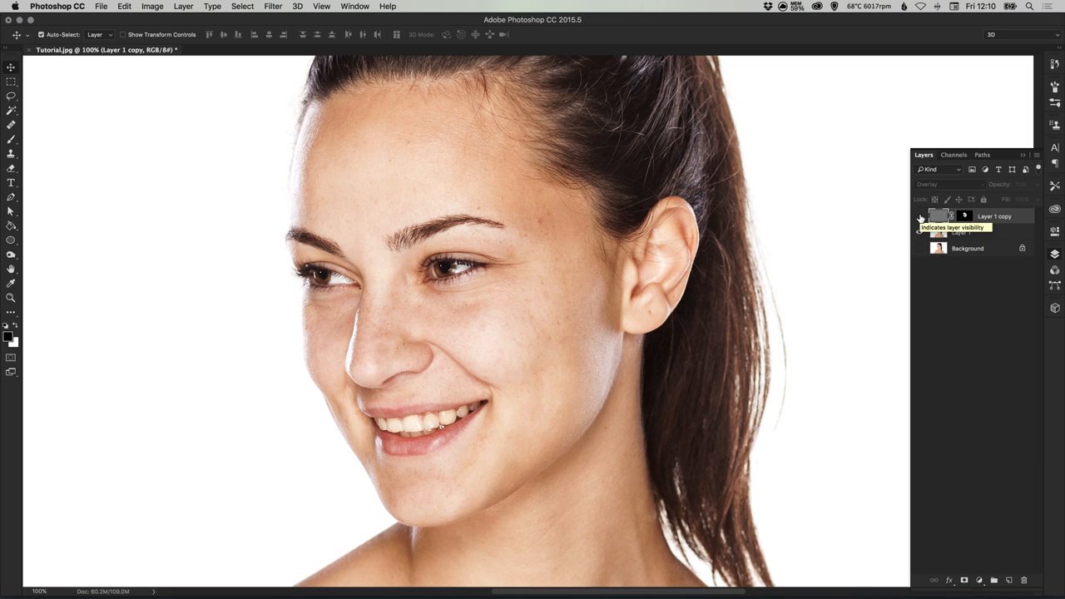